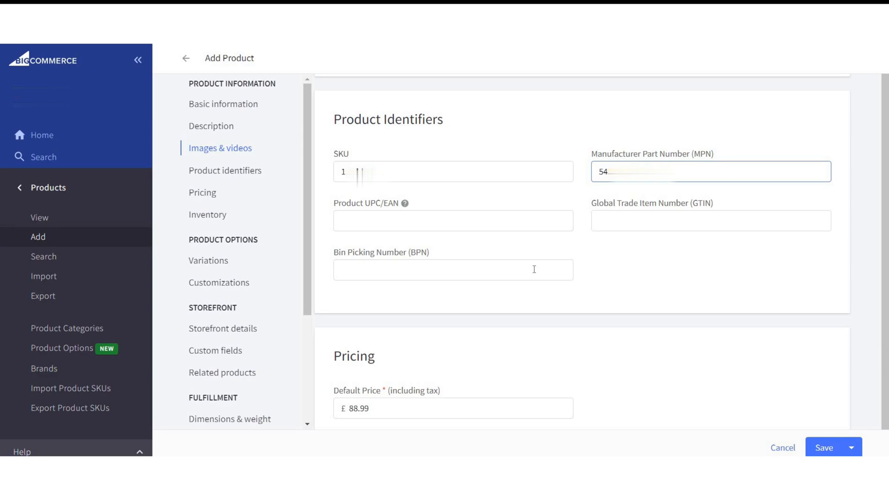
# Step: Enter the product's SKU and manufacturer part number under Product Identifiers
pyautogui.click(223, 328)
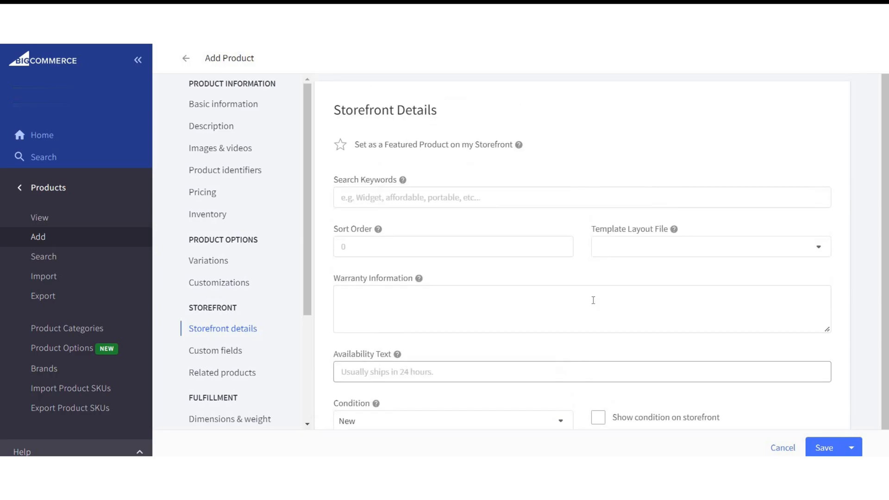
# Step: Move to Storefront details and focus the Warranty Information box
pyautogui.click(229, 419)
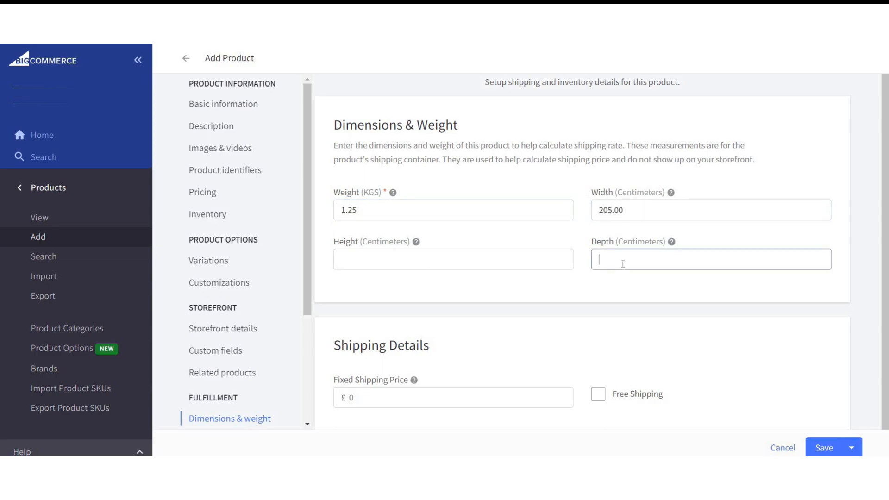